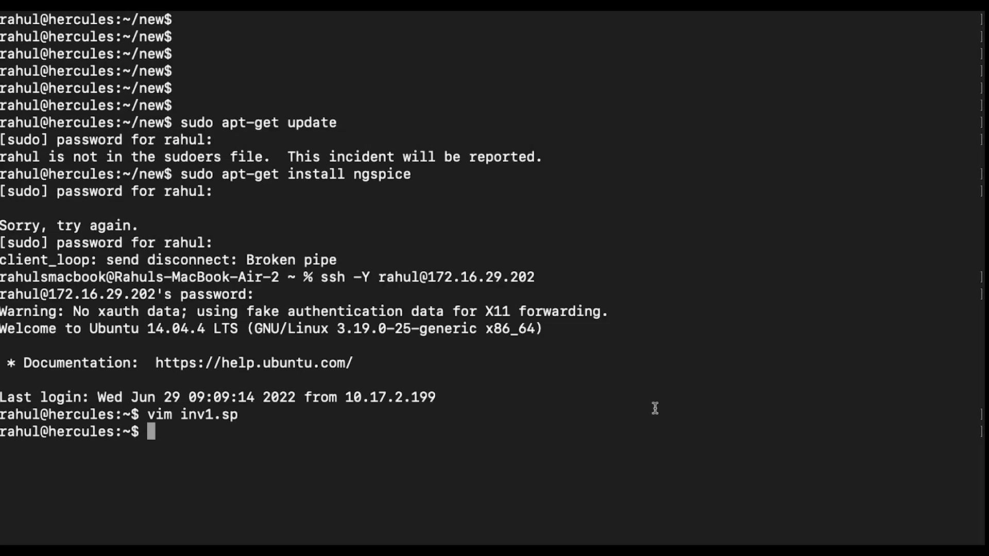
Move into the new directory and enter the command vim nand.sp at the prompt
text(cd ne)
text(vim)
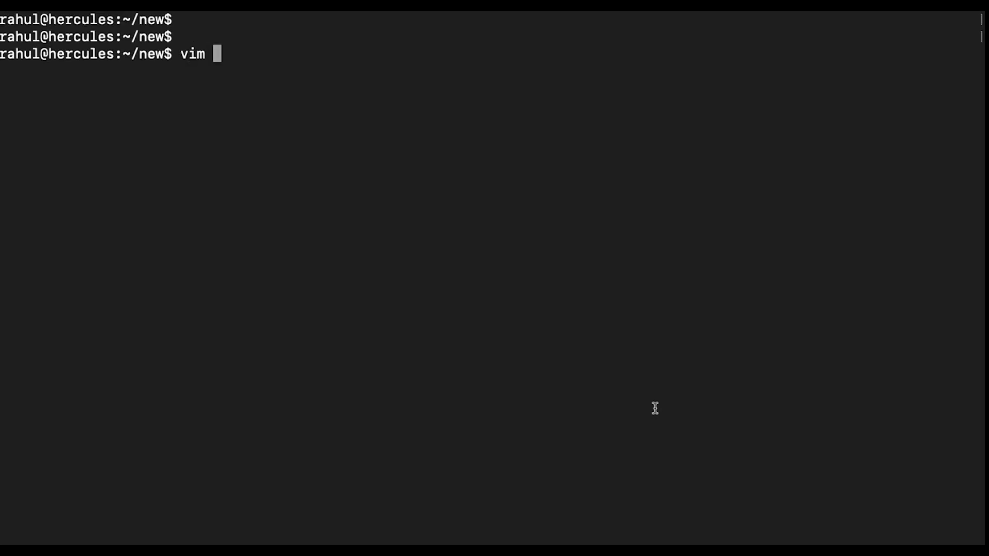
text(nand.sp)
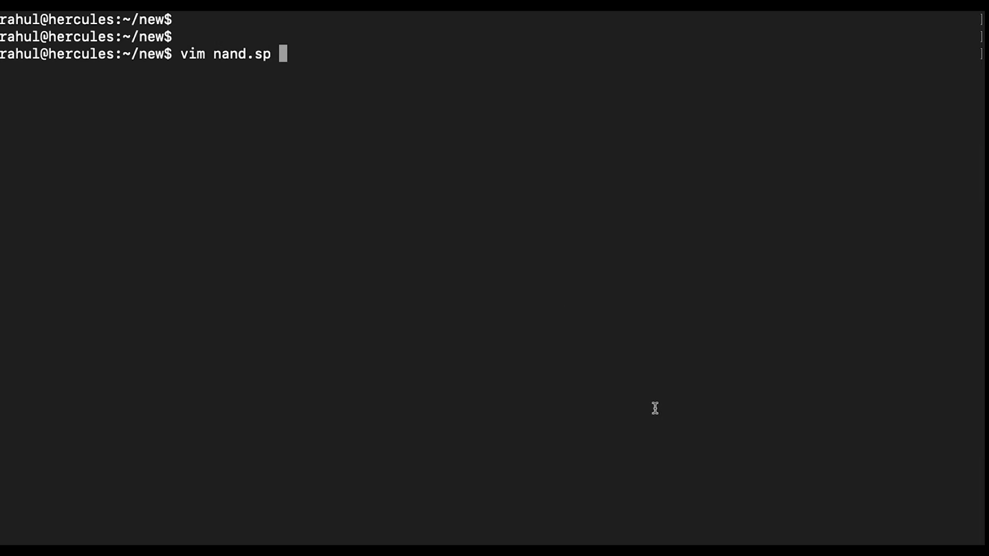
Edit the NAND netlist in nand.sp, then save and quit back to the shell
key(Enter)
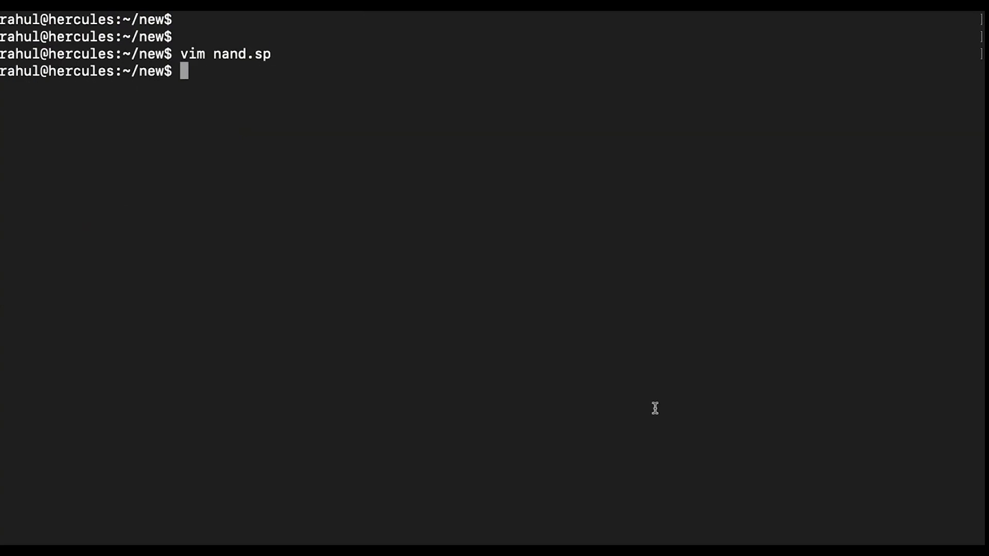
Attempt the misspelled command ngspic nand.sp, which fails, and discard the retry fragment
text(ngspic n)
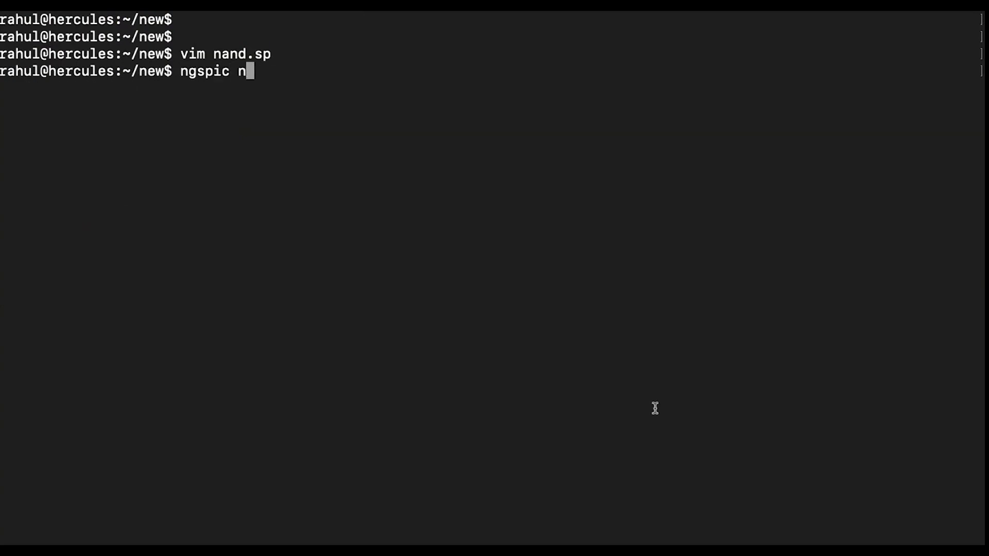
text(and.sp)
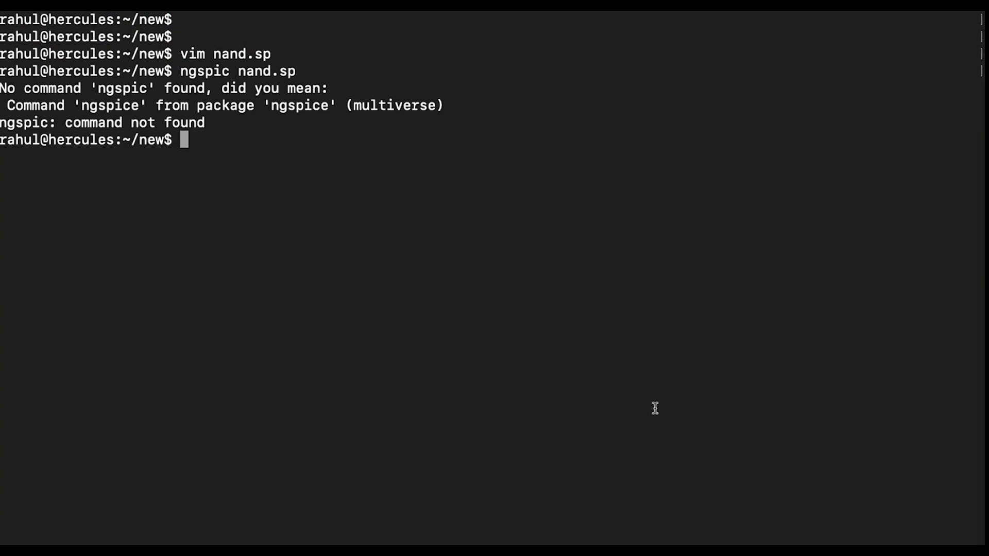
text(ng)
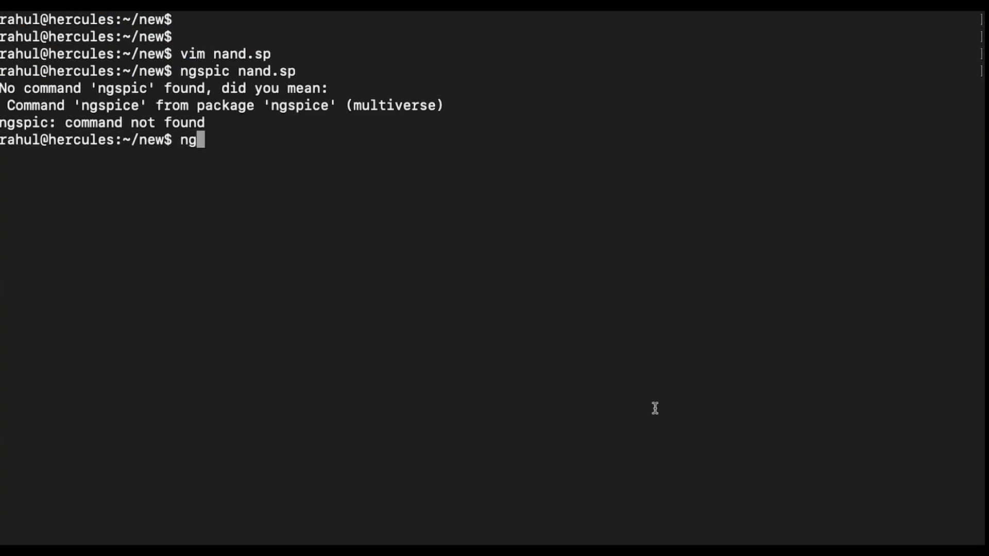
key(BackSpace)
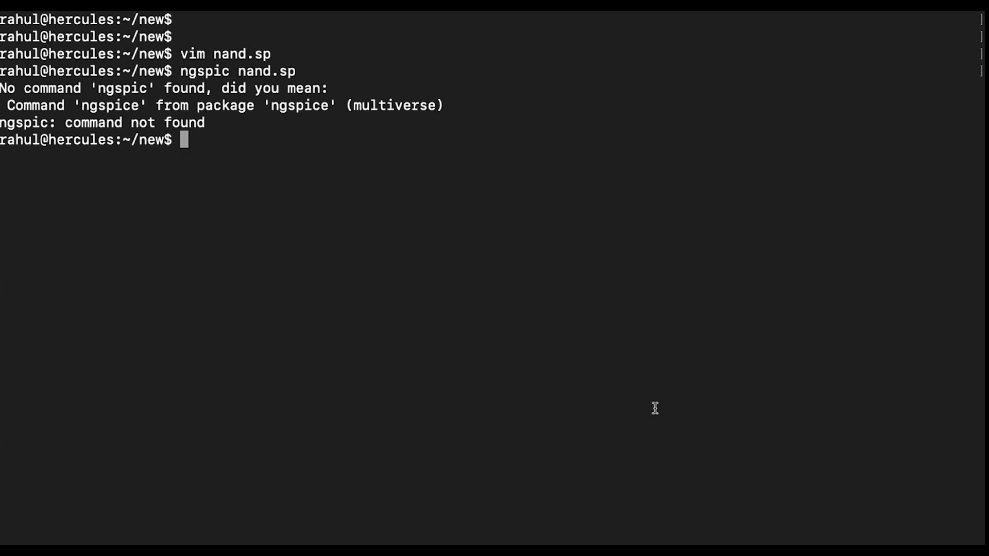
Run ngspice on nand.sp to display the transient plot of v(1)–v(4)
text(ng)
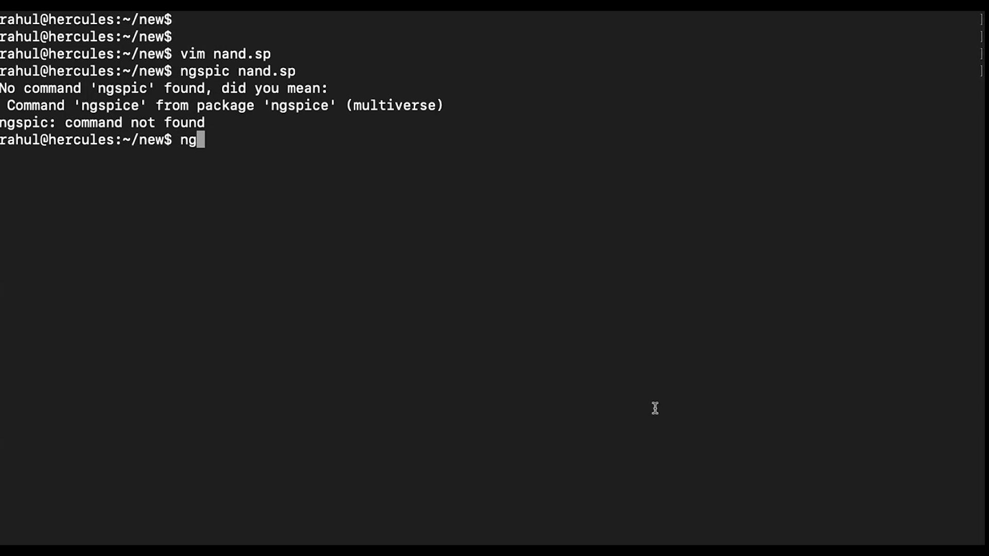
text(spice n)
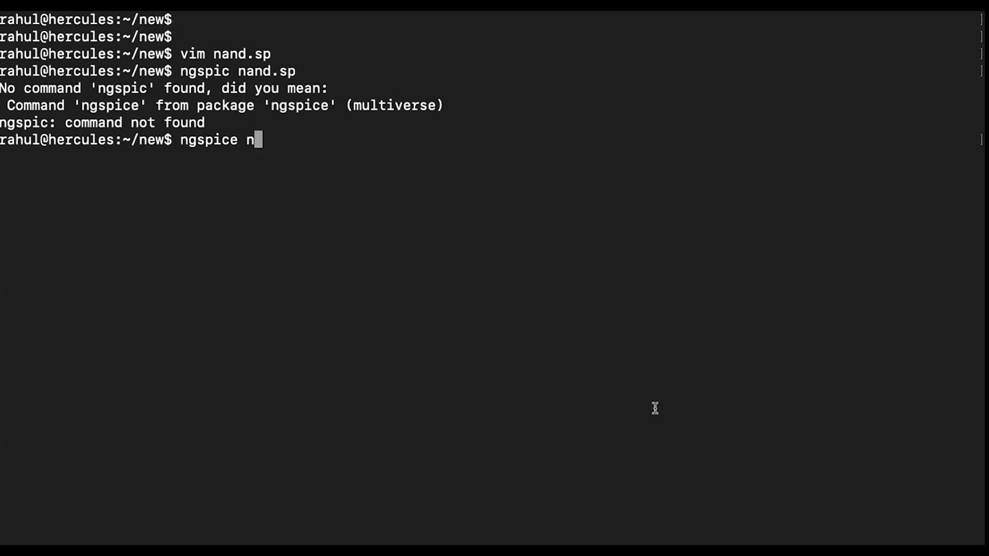
key(Tab)
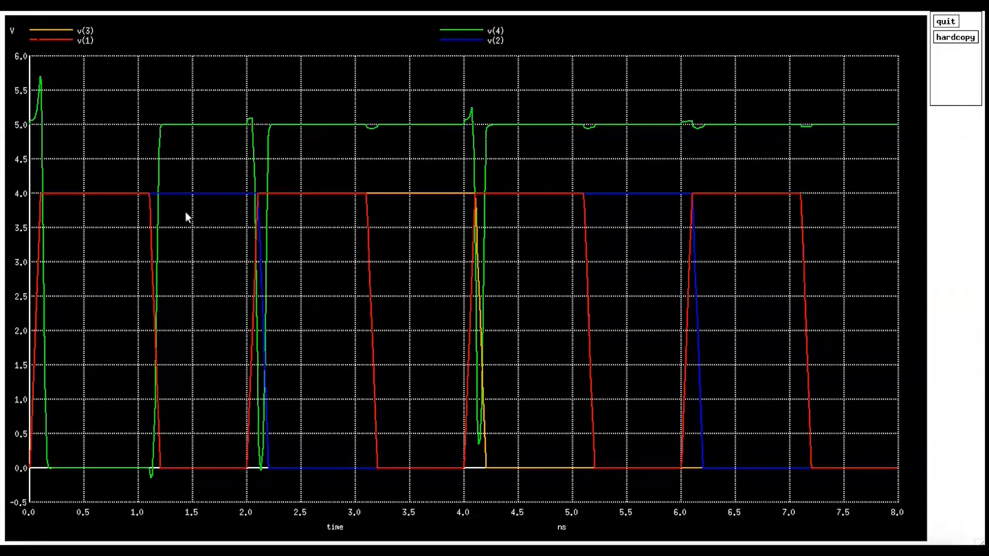
mouse_move(94, 177)
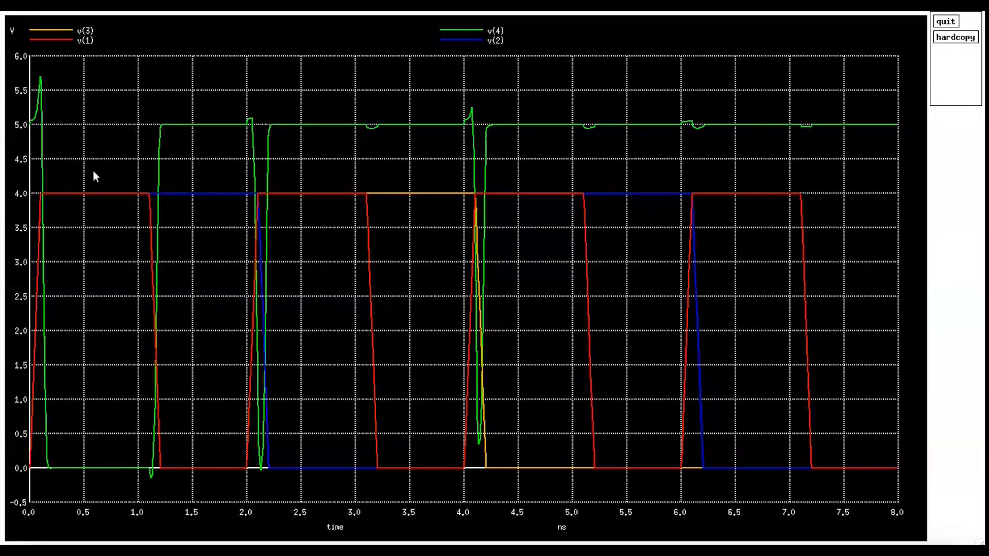
mouse_move(112, 202)
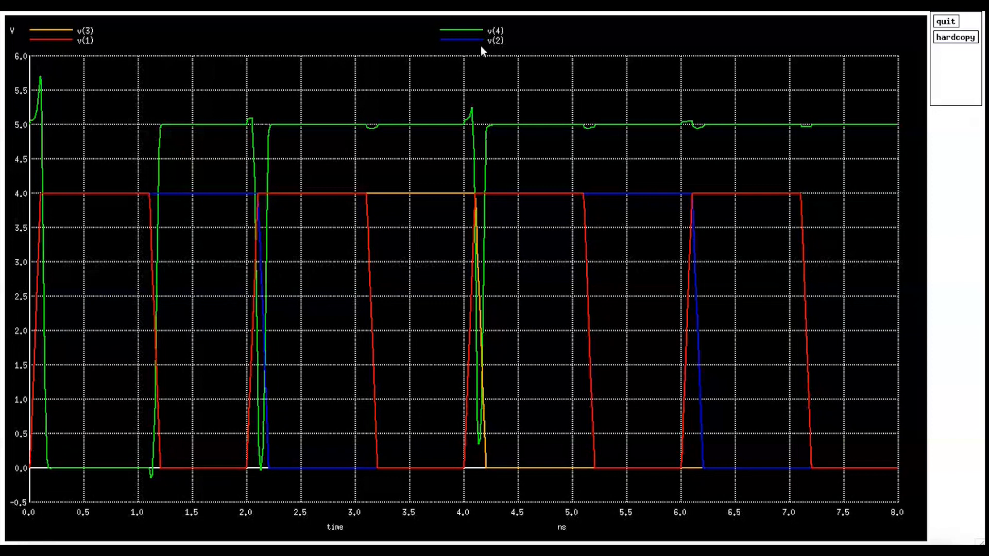
mouse_move(213, 233)
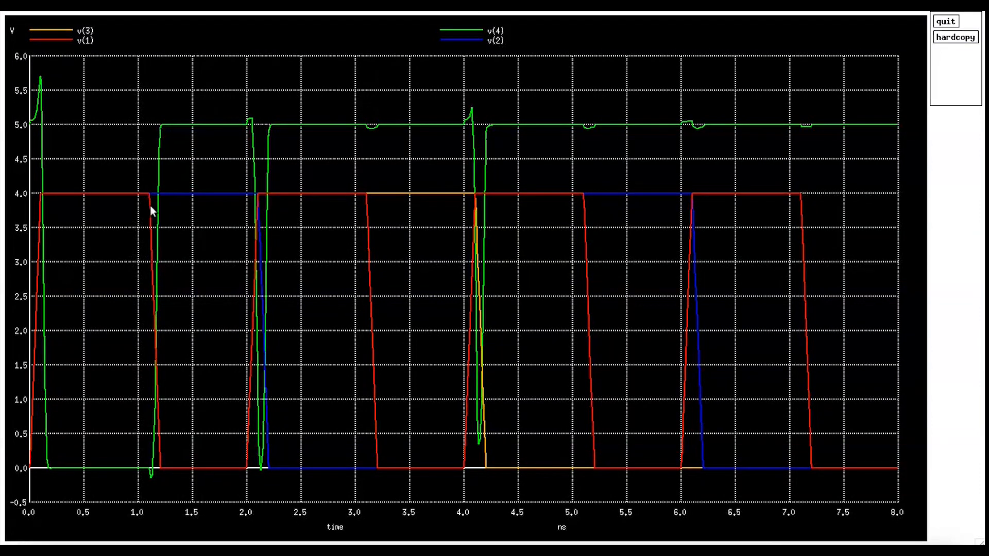
mouse_move(363, 186)
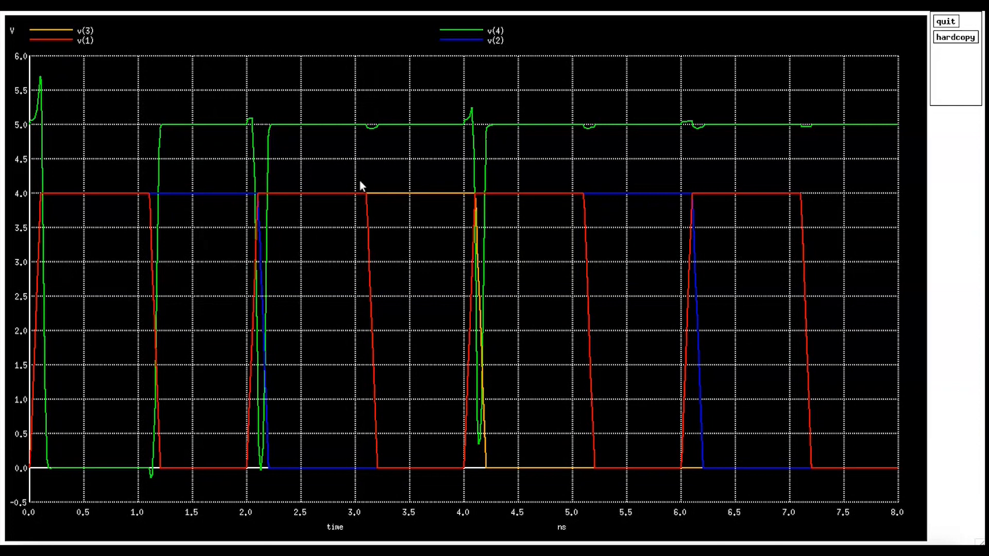
mouse_move(155, 154)
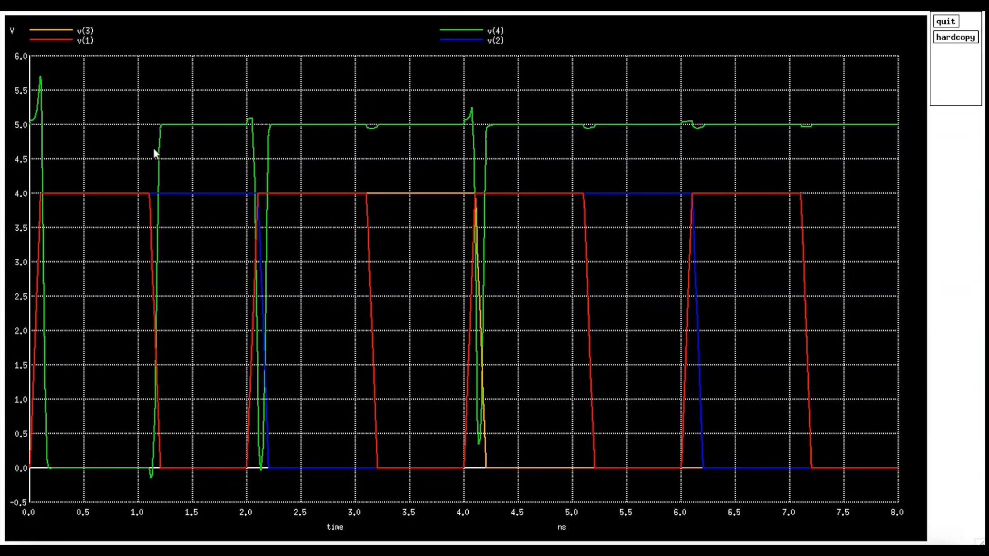
mouse_move(389, 59)
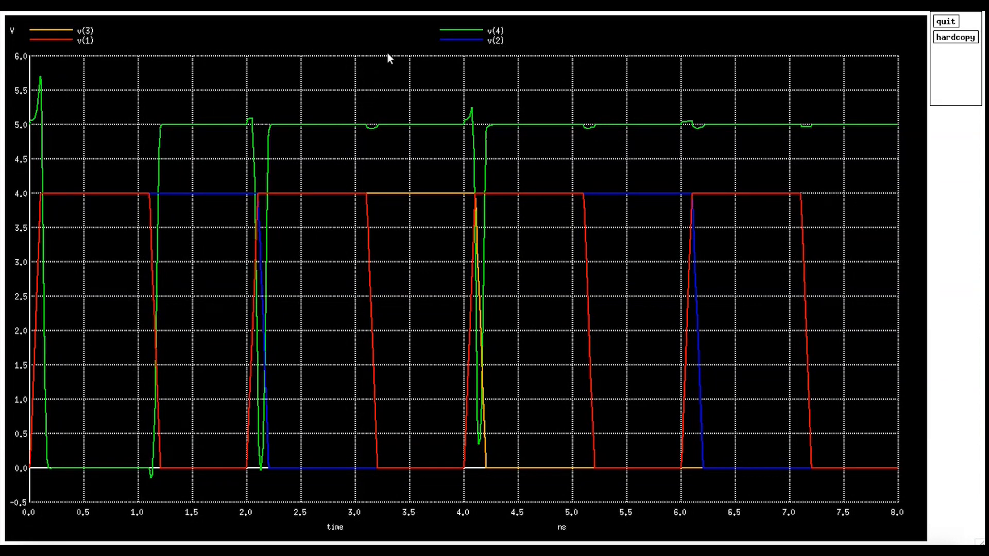
mouse_move(197, 124)
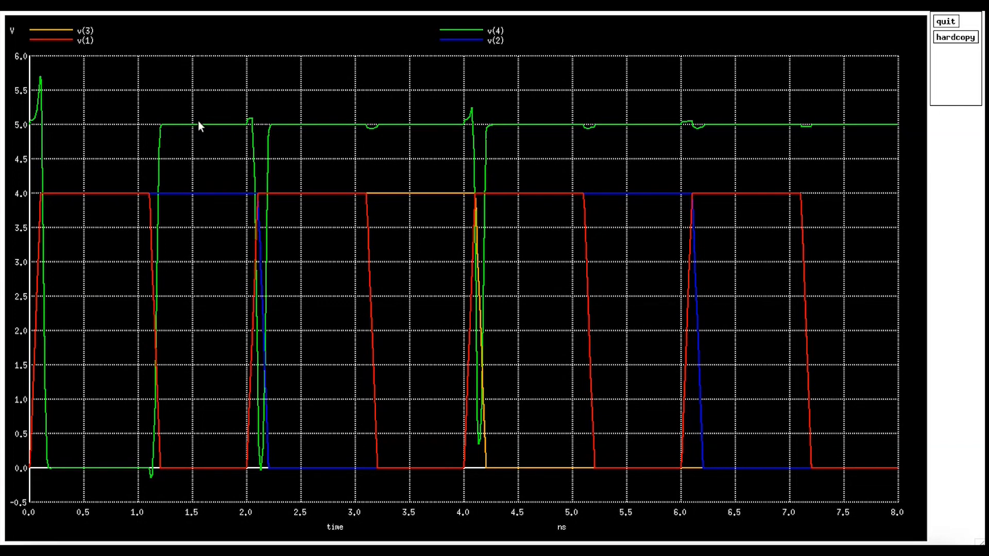
mouse_move(47, 275)
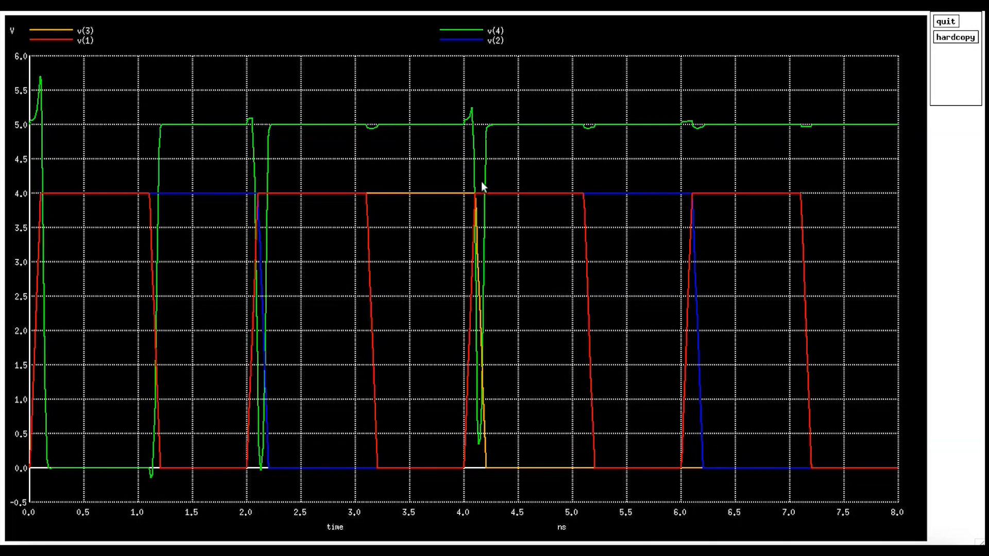
mouse_move(517, 206)
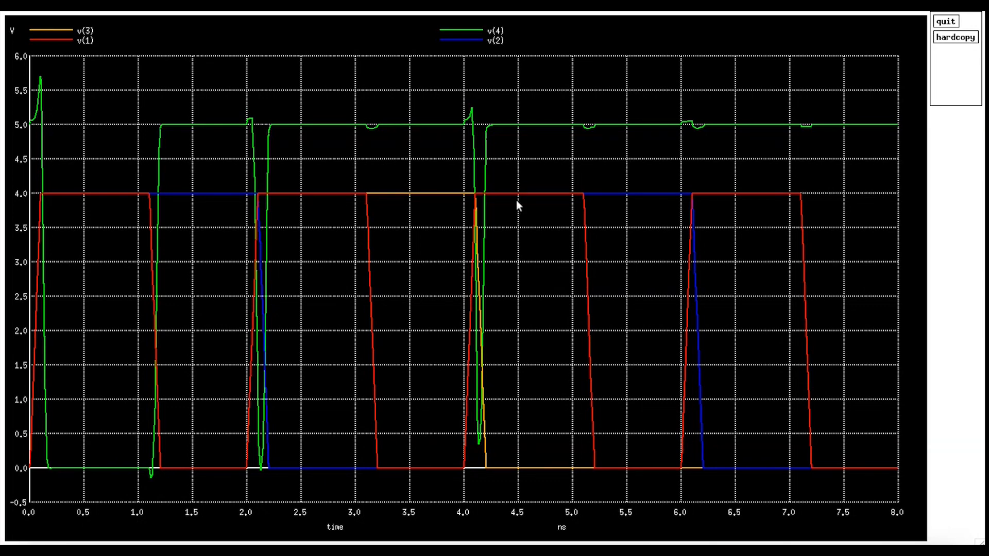
mouse_move(458, 216)
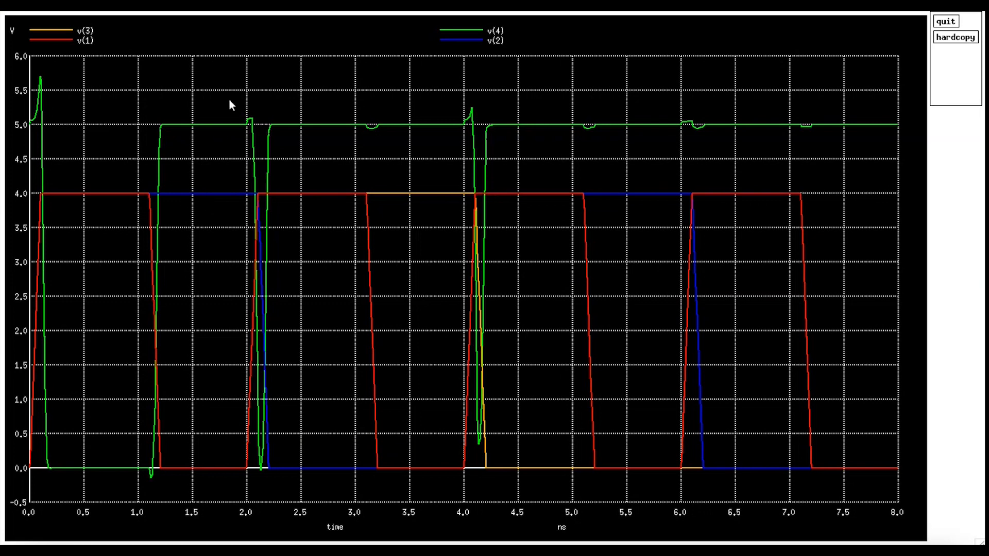
mouse_move(206, 130)
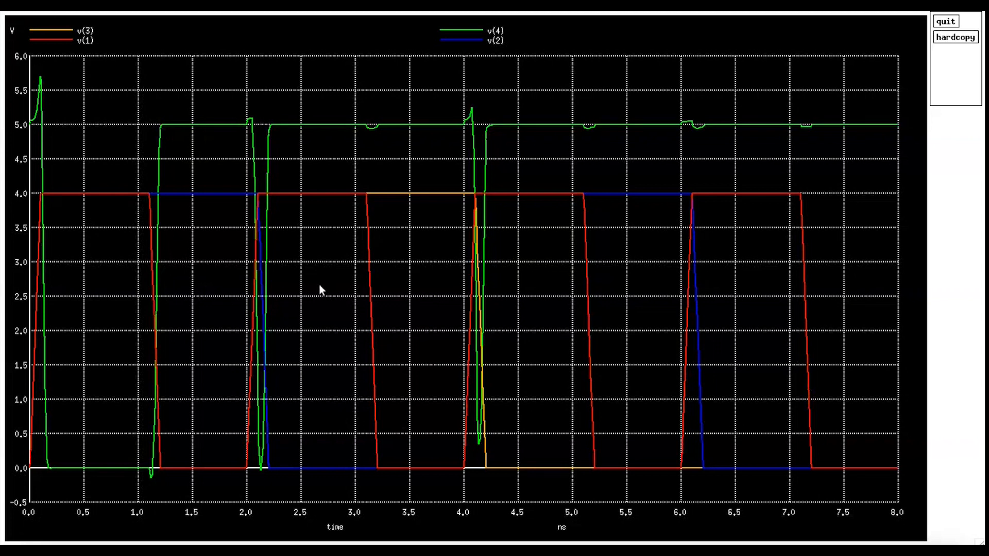
mouse_move(298, 208)
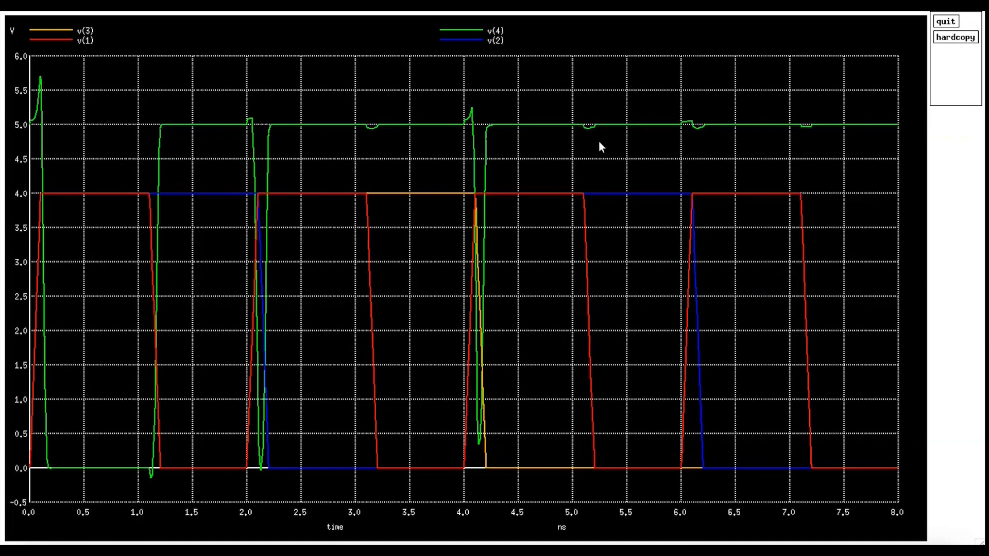
mouse_move(90, 46)
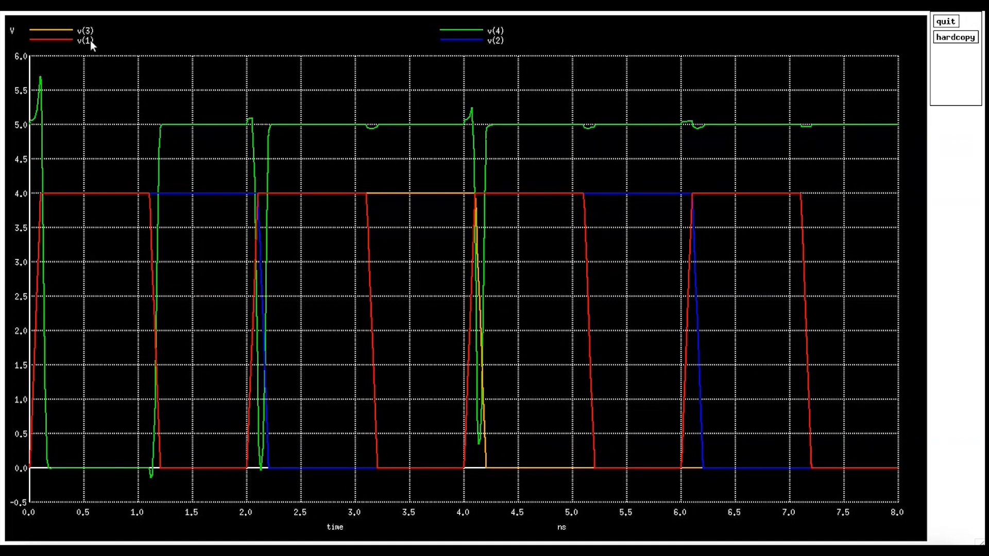
mouse_move(192, 69)
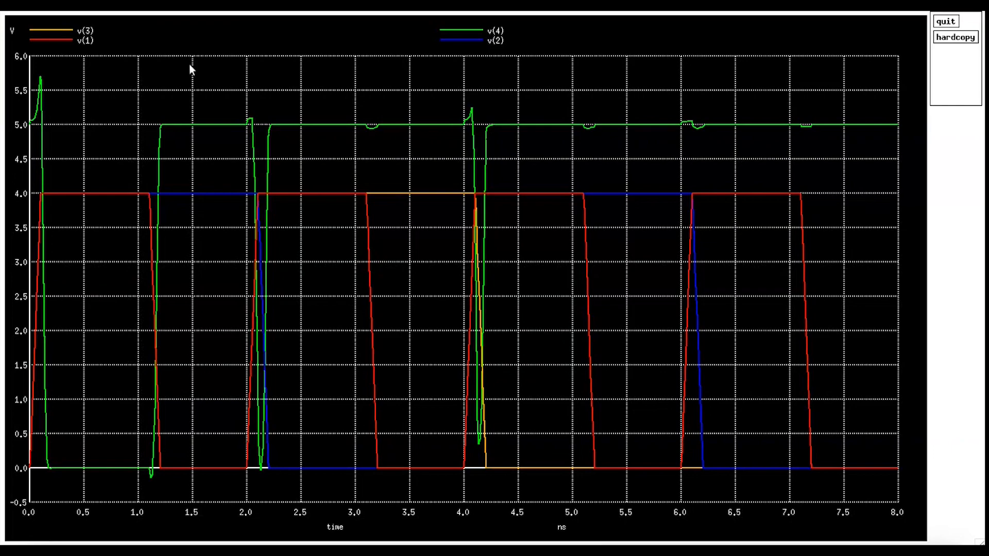